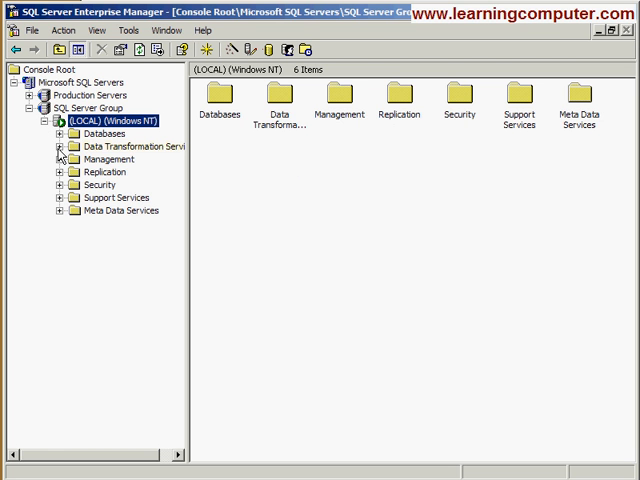
Show the empty Local Packages list under Data Transformation Services and expand the (LOCAL) Databases folder
click(59, 146)
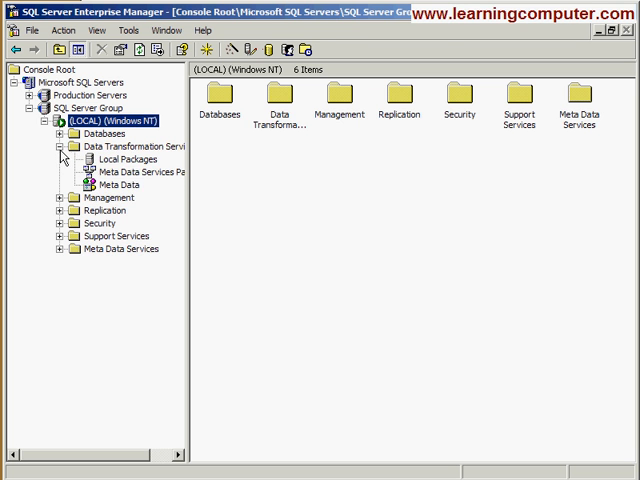
click(140, 171)
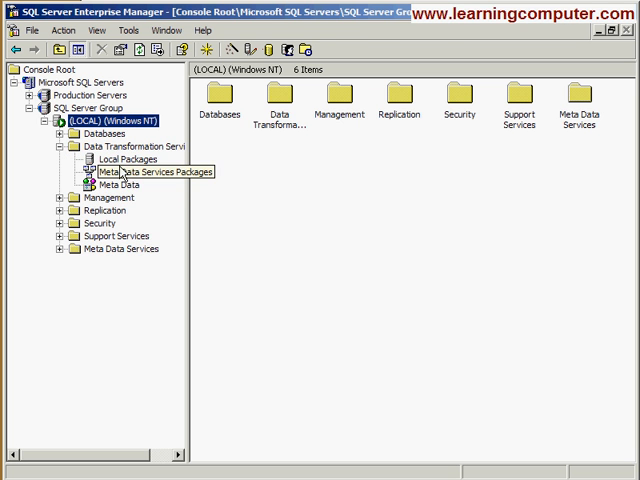
click(128, 159)
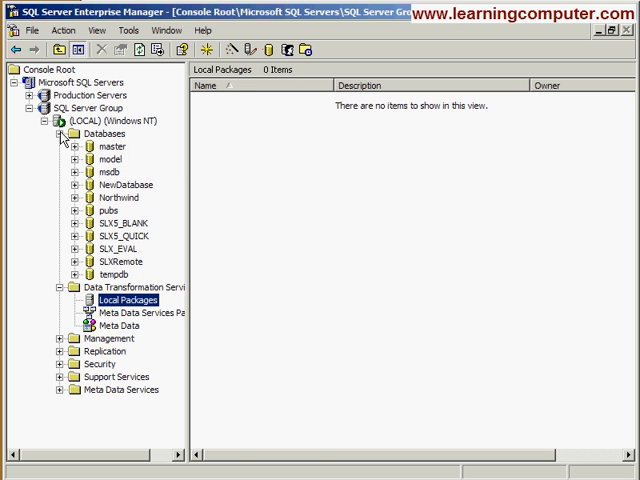
mouse_move(100, 146)
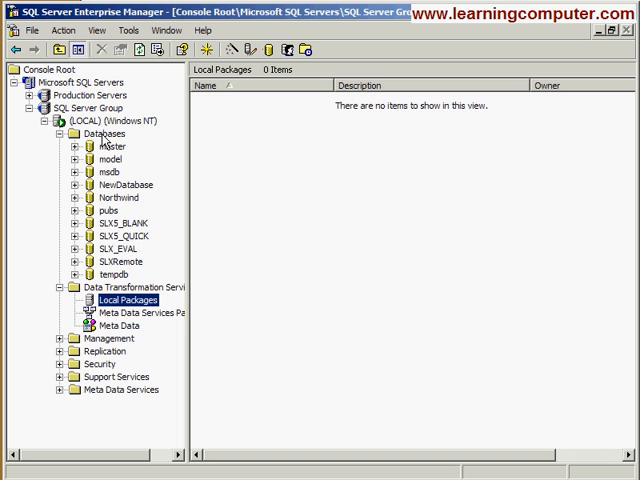
Create a new database named 'Sales' via New Database and expand its contents
click(100, 133)
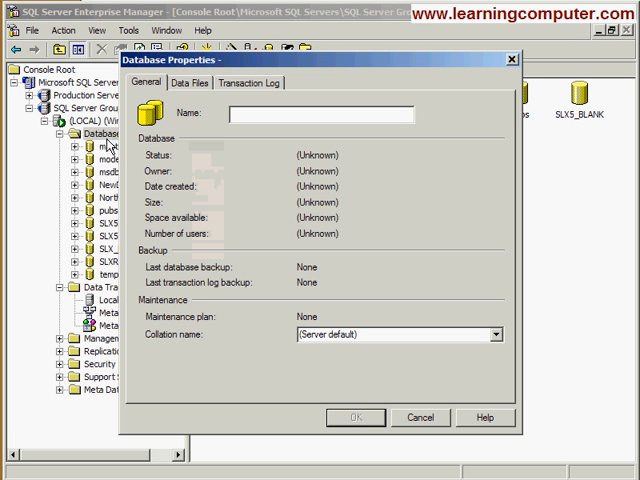
text(Sales)
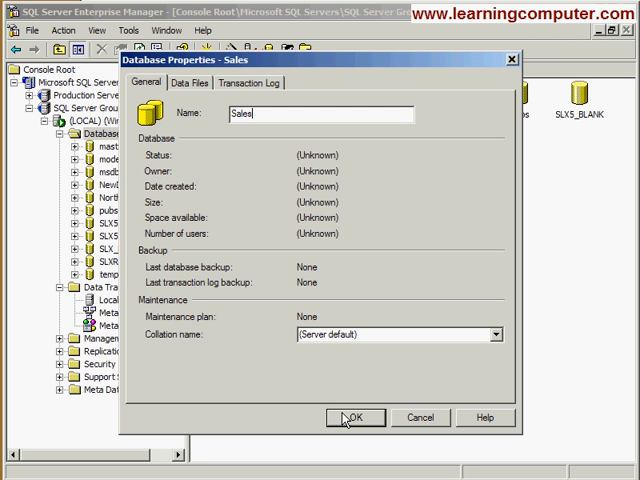
click(356, 417)
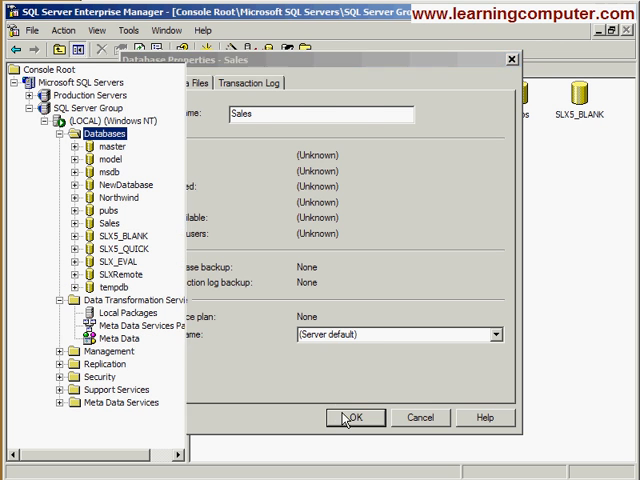
click(356, 416)
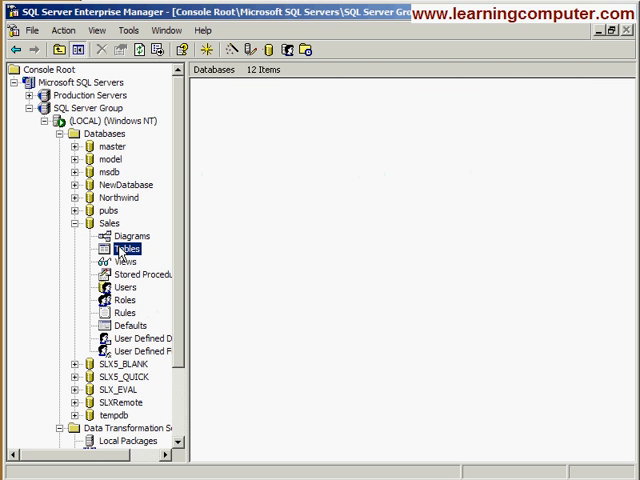
Show the Tables folder of the Sales database
click(127, 248)
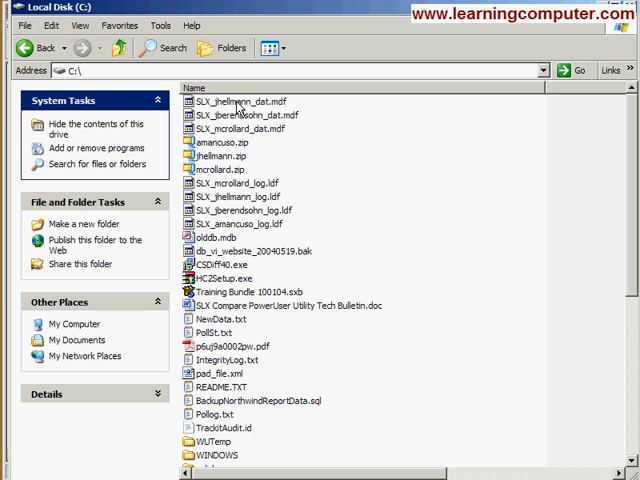
Open C:\olddb.mdb in Access, accepting the security warning
click(207, 238)
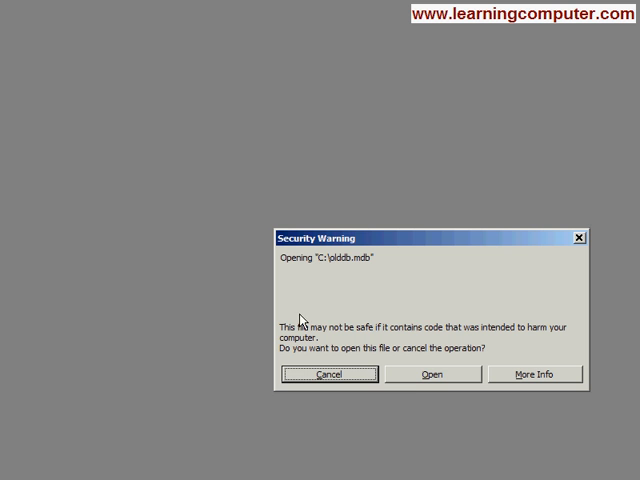
click(432, 374)
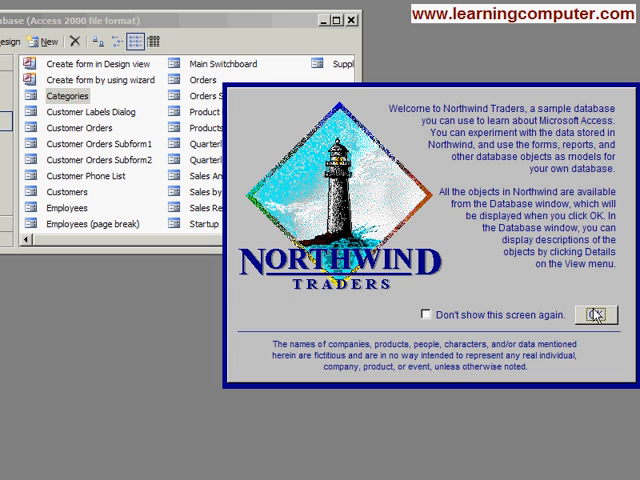
Dismiss the Northwind splash, inspect the Customers form, then list olddb's tables
click(595, 314)
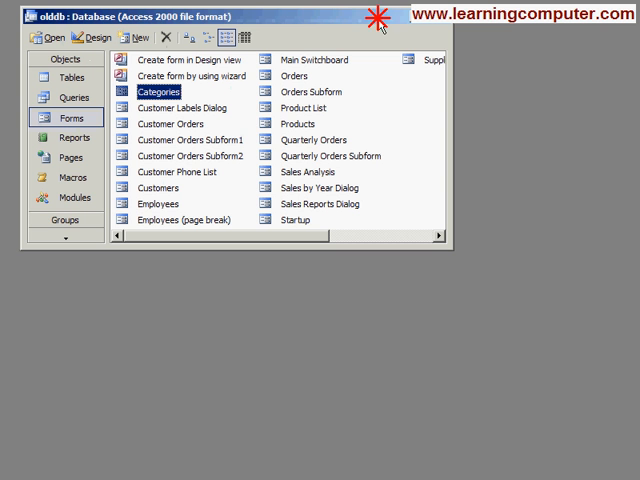
mouse_move(238, 133)
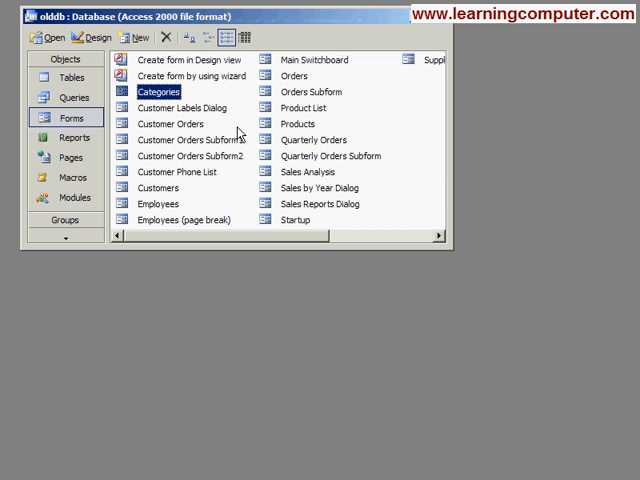
mouse_move(148, 190)
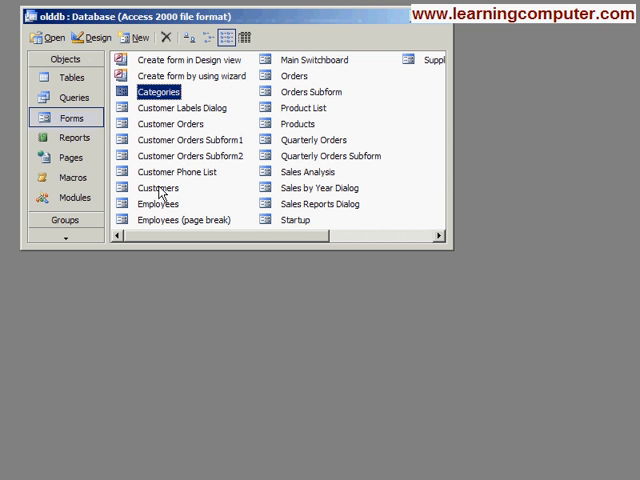
double_click(157, 187)
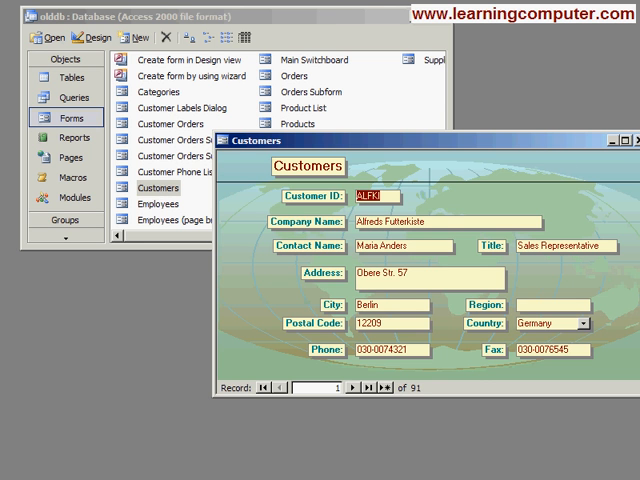
click(620, 135)
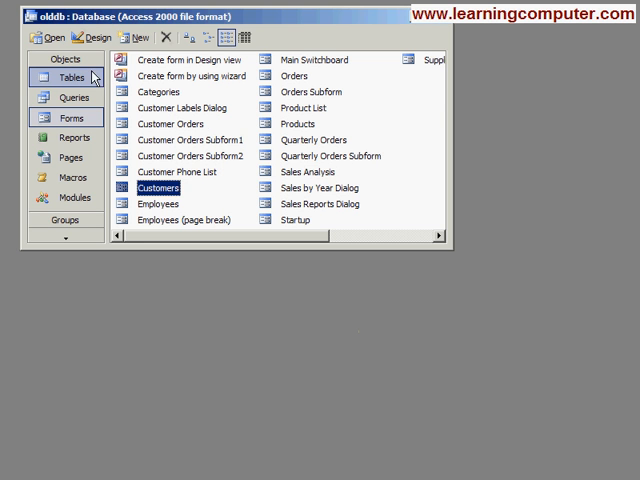
click(63, 54)
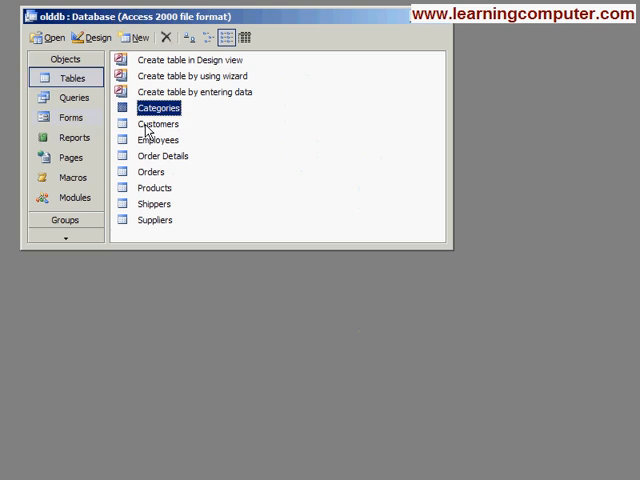